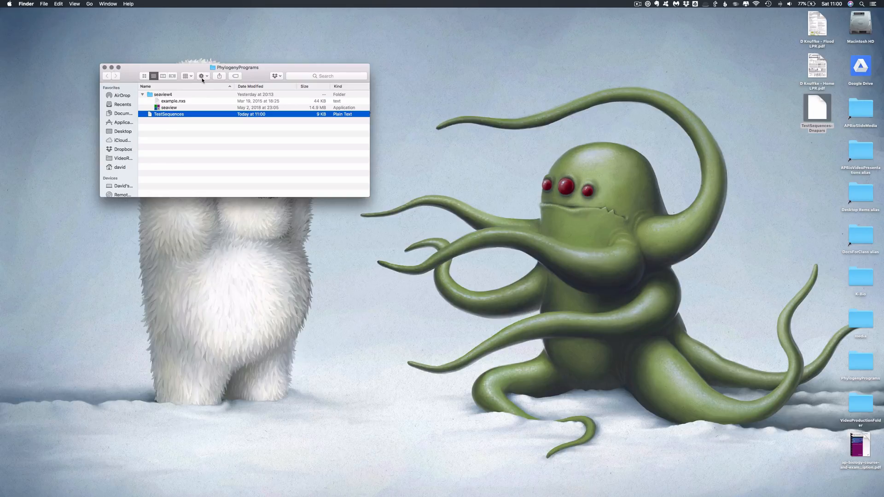
{"action": "mouse_move", "coordinate": [202, 76]}
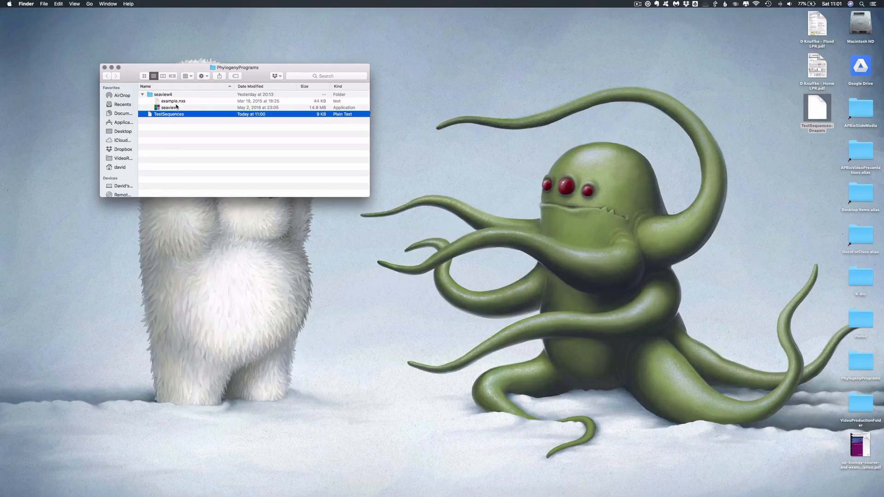
Step: Launch SeaView from the seaview4 folder, set its window aside, and open TestSequences for reading
{"action": "double_click", "coordinate": [170, 108]}
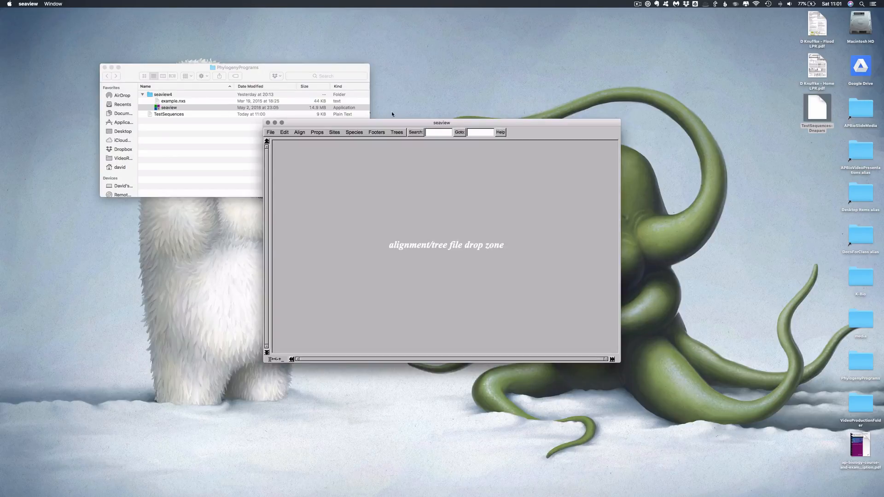
{"action": "left_click_drag", "start_coordinate": [441, 122], "coordinate": [634, 35]}
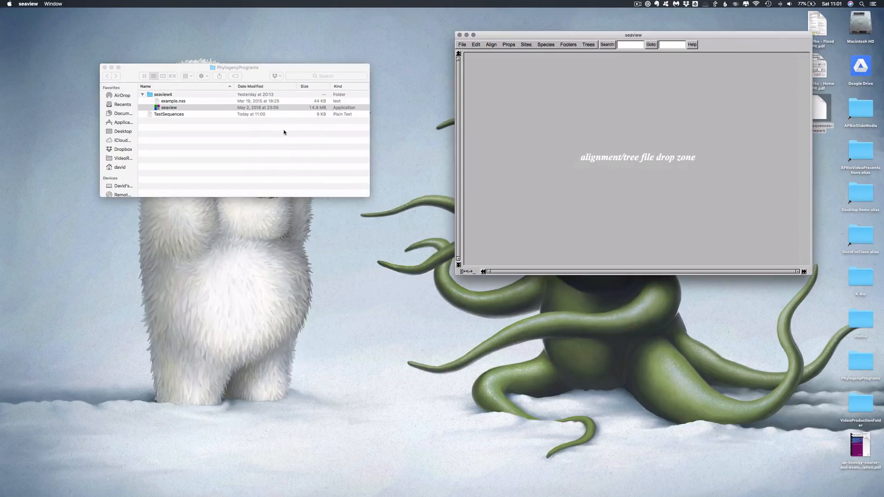
{"action": "double_click", "coordinate": [169, 114]}
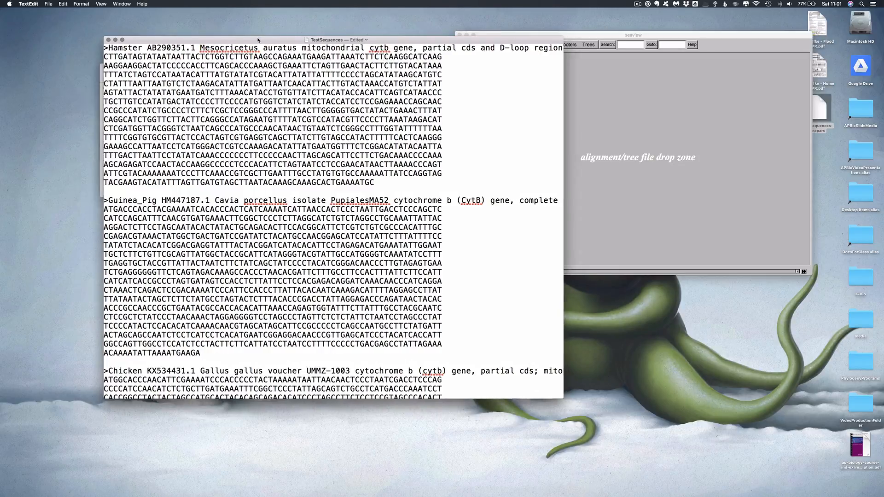
Step: Read through the FASTA records from hamster to orangutan in the TextEdit document
{"action": "left_click_drag", "start_coordinate": [334, 38], "coordinate": [287, 40]}
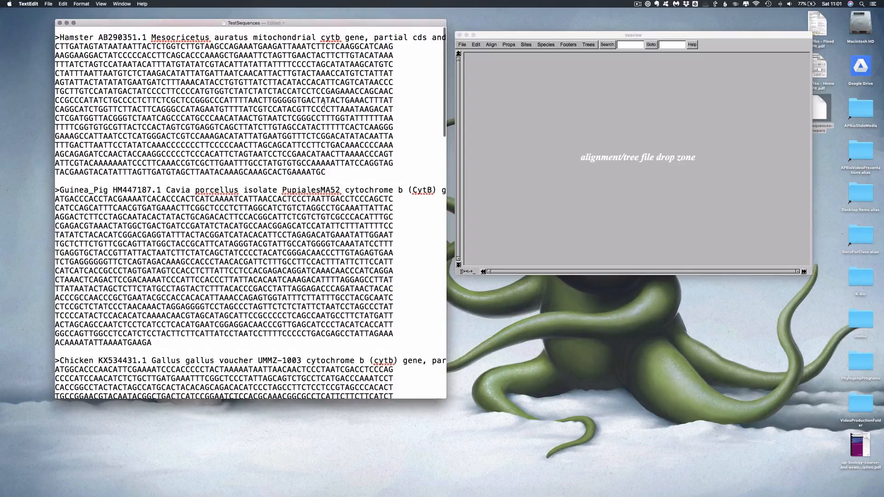
{"action": "scroll", "scroll_direction": "down", "scroll_amount": 3}
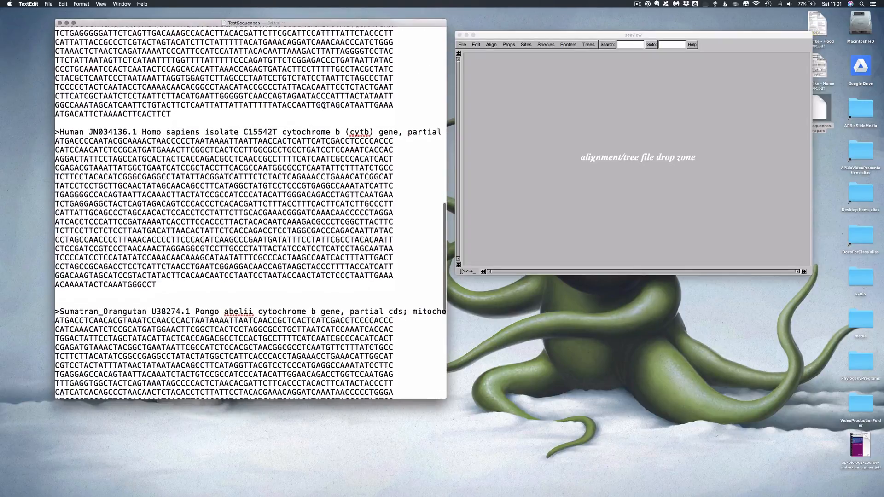
{"action": "scroll", "scroll_direction": "down", "scroll_amount": 3}
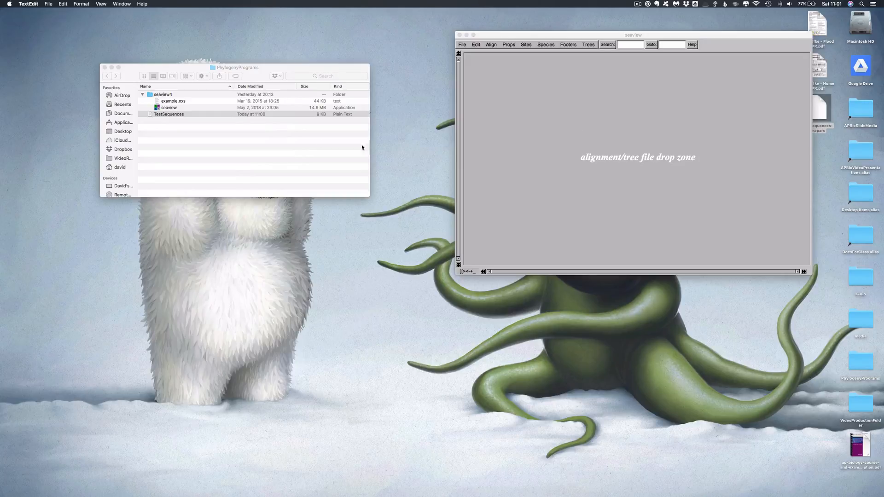
Step: Drop TestSequences into SeaView and run Align all on its cytochrome b sequences
{"action": "left_click_drag", "start_coordinate": [169, 114], "coordinate": [575, 134]}
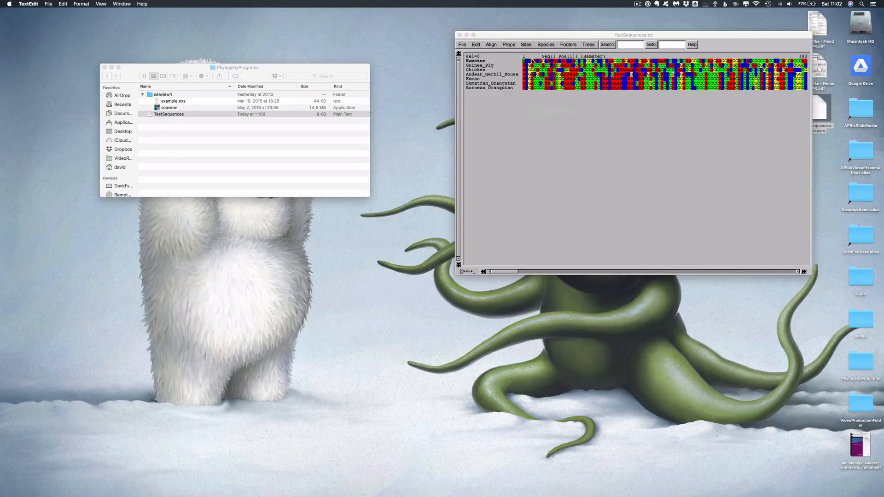
{"action": "left_click", "coordinate": [491, 44]}
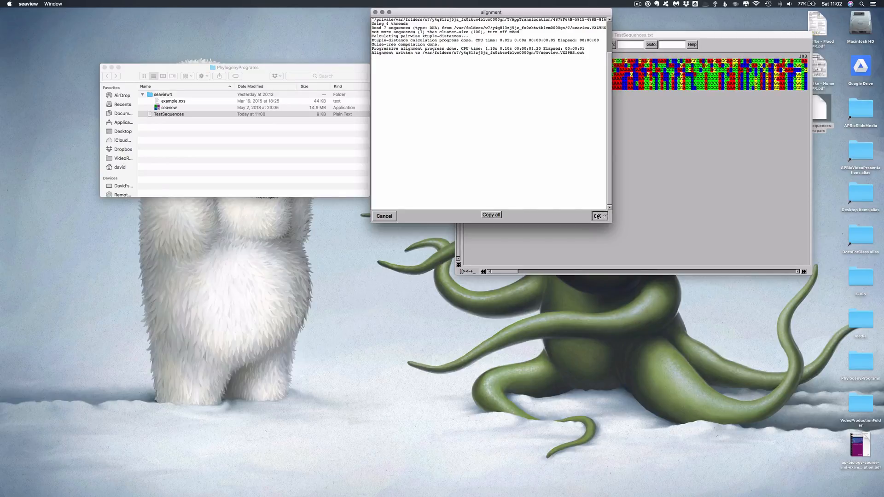
{"action": "left_click", "coordinate": [599, 216]}
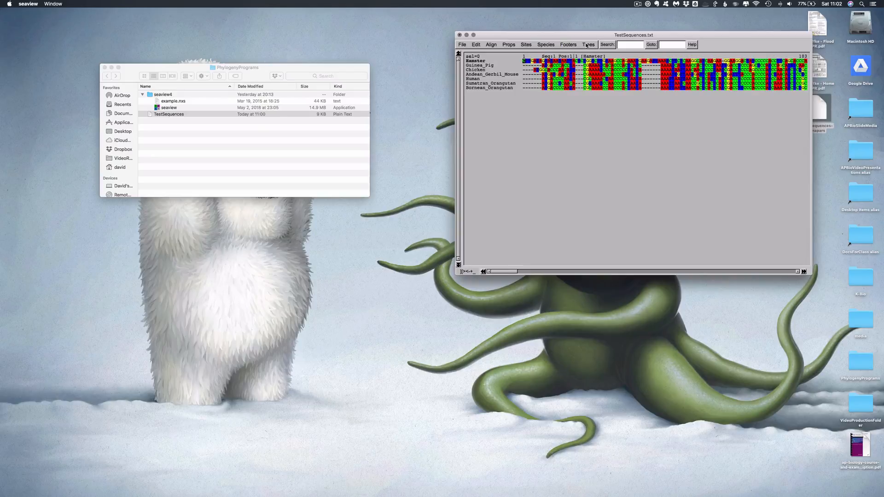
Step: Run a Parsimony analysis with default options to produce the species tree
{"action": "left_click", "coordinate": [589, 44]}
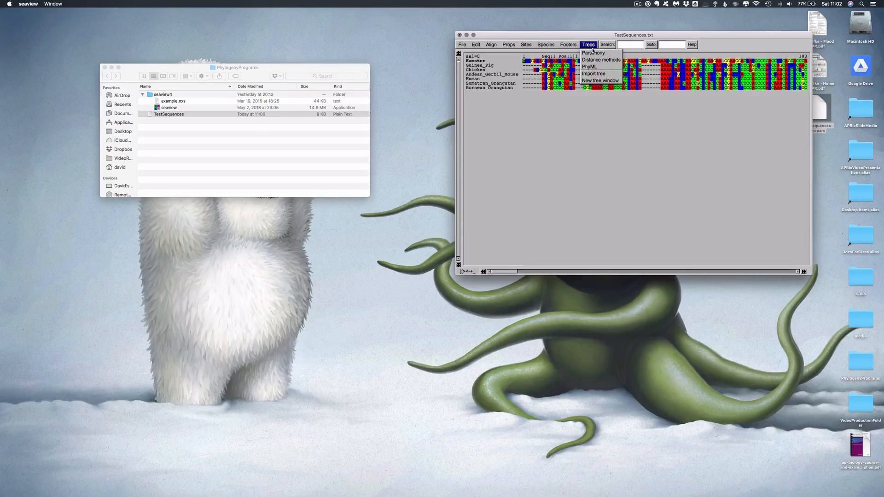
{"action": "mouse_move", "coordinate": [592, 53]}
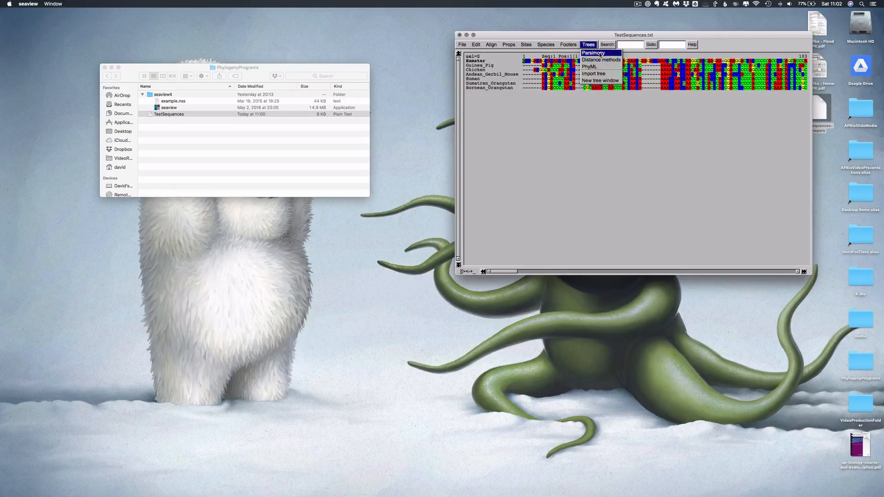
{"action": "left_click", "coordinate": [592, 54]}
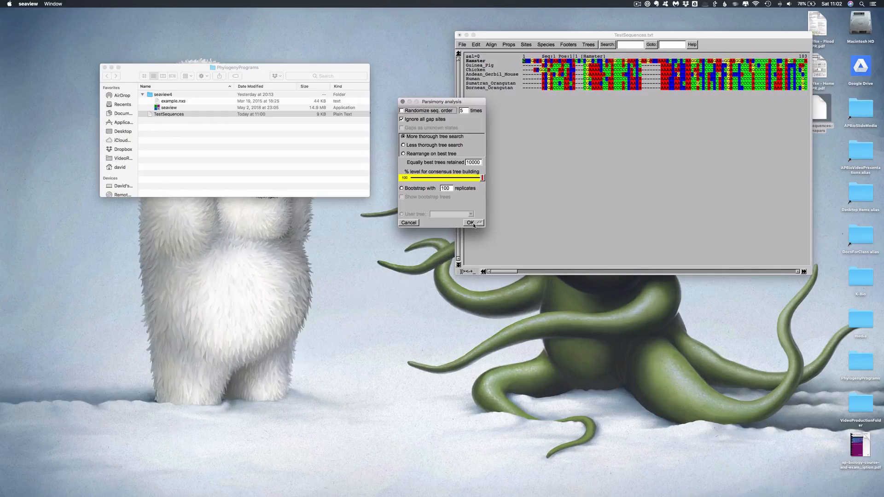
{"action": "left_click", "coordinate": [471, 222]}
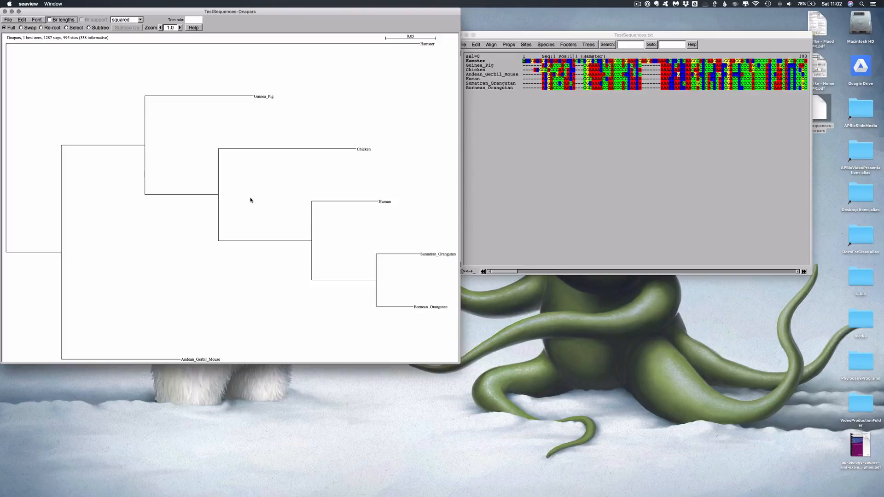
{"action": "mouse_move", "coordinate": [267, 188]}
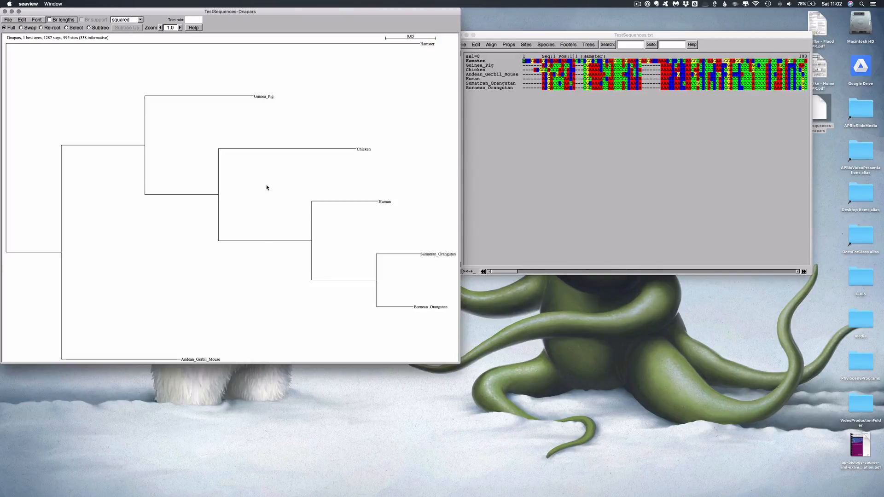
{"action": "mouse_move", "coordinate": [329, 97]}
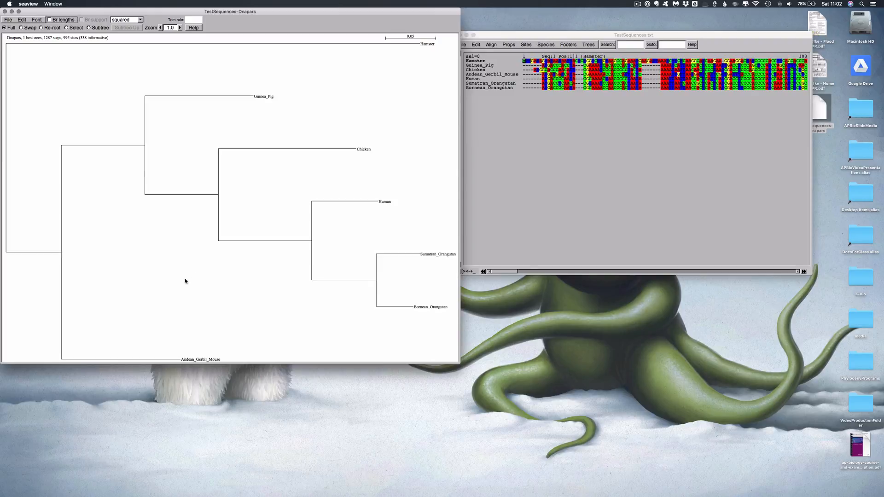
{"action": "mouse_move", "coordinate": [193, 357]}
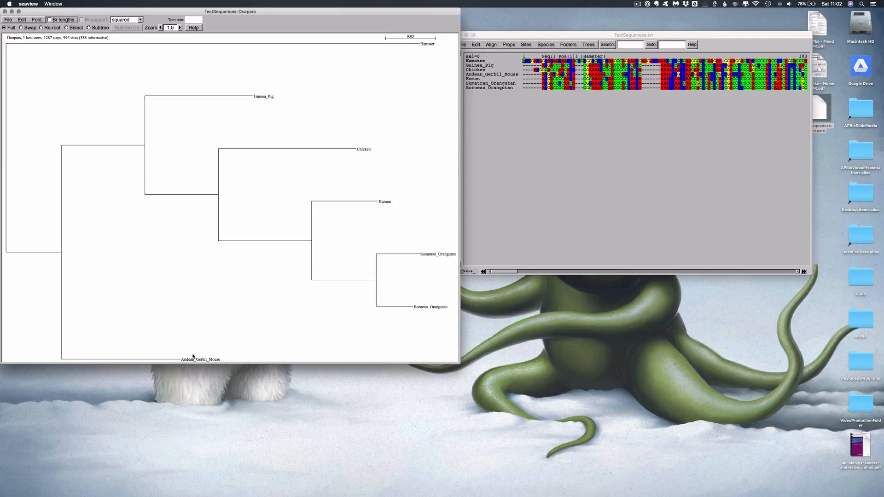
{"action": "mouse_move", "coordinate": [344, 119]}
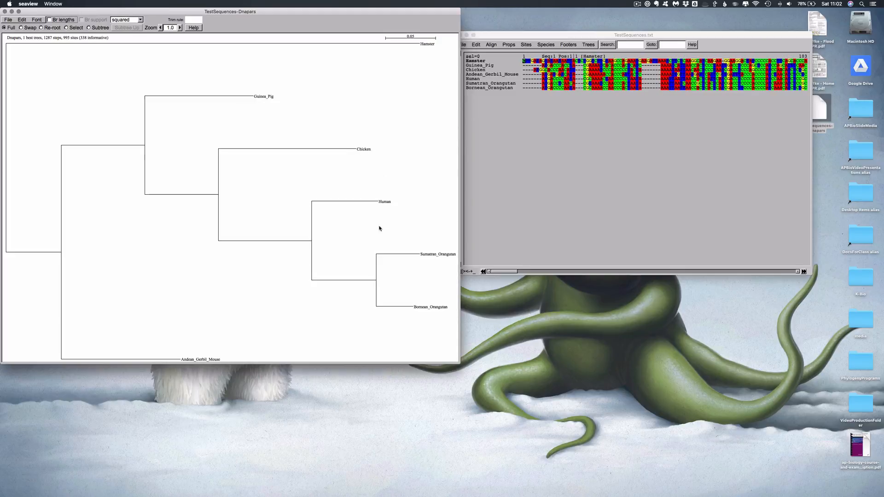
{"action": "mouse_move", "coordinate": [441, 216]}
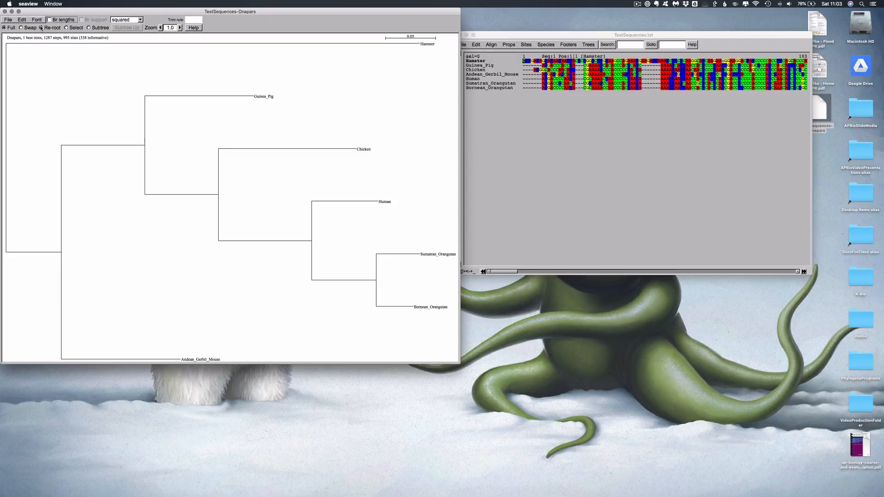
Step: Switch the tree window to Re-root mode to root on the Chicken branch
{"action": "left_click", "coordinate": [49, 20]}
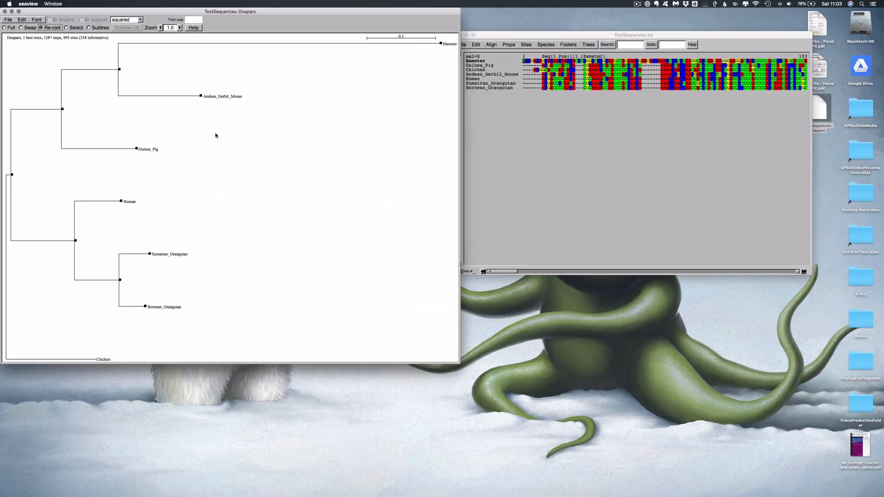
{"action": "mouse_move", "coordinate": [188, 107]}
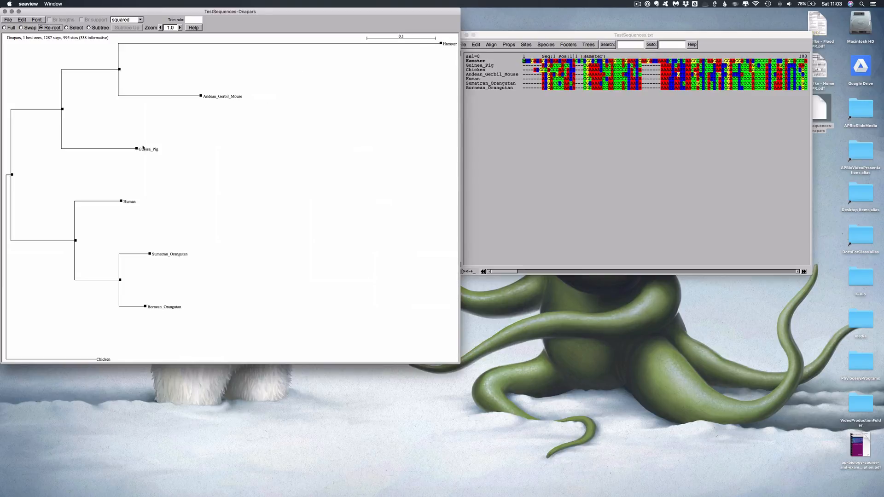
{"action": "mouse_move", "coordinate": [188, 215]}
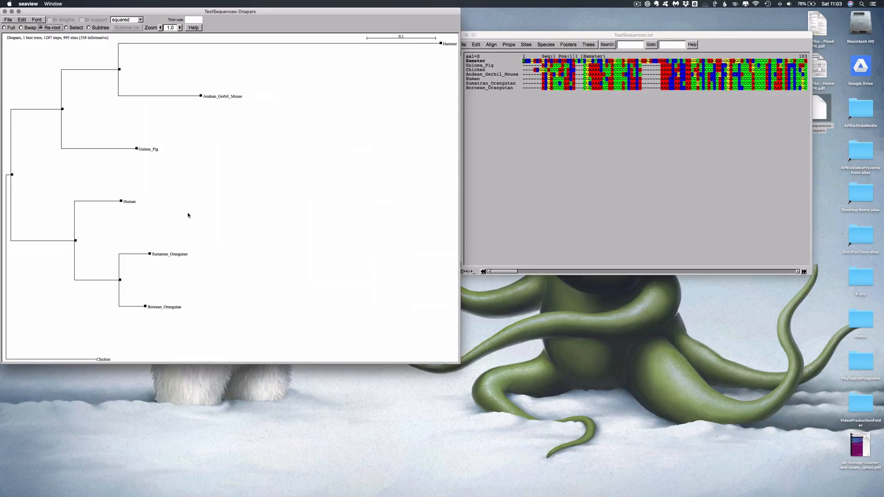
{"action": "mouse_move", "coordinate": [164, 306]}
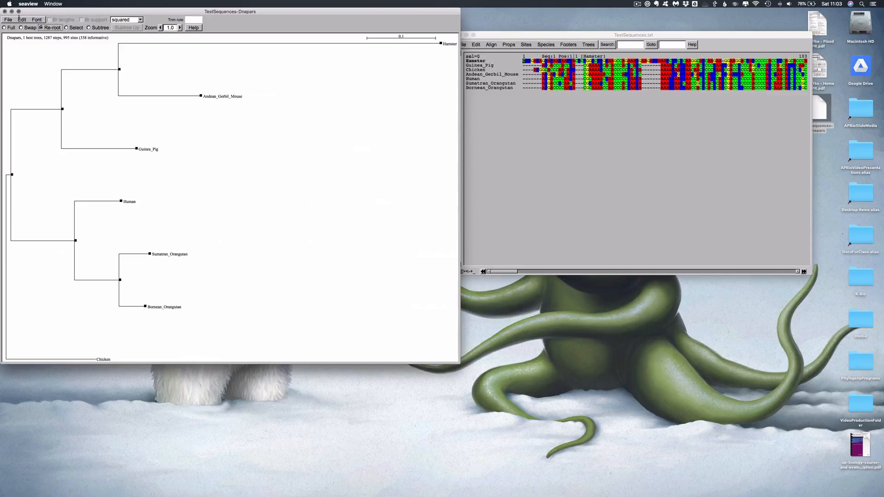
Step: Export the rerooted tree as PDF TestSequences-Dnapars to the Desktop
{"action": "left_click", "coordinate": [8, 19]}
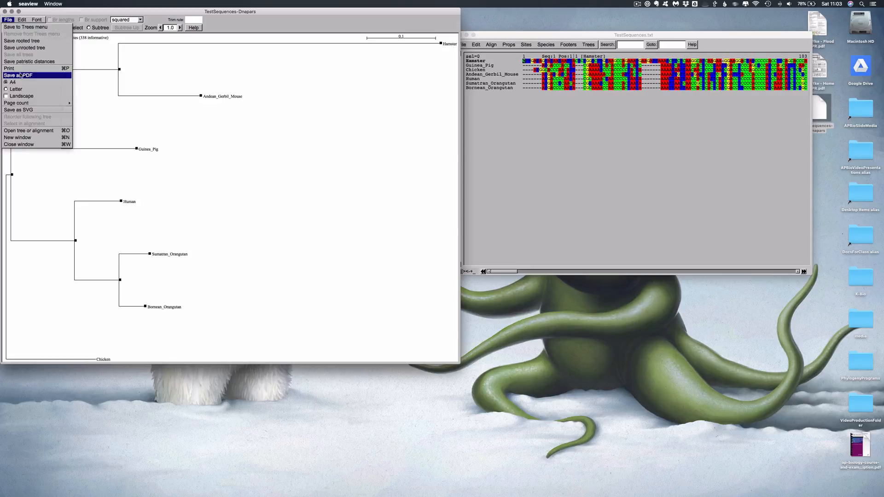
{"action": "left_click", "coordinate": [19, 74]}
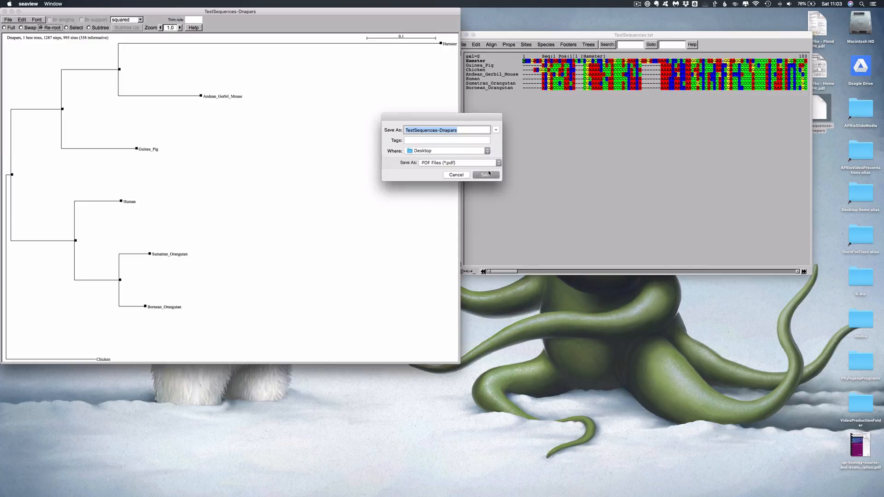
{"action": "left_click", "coordinate": [485, 175]}
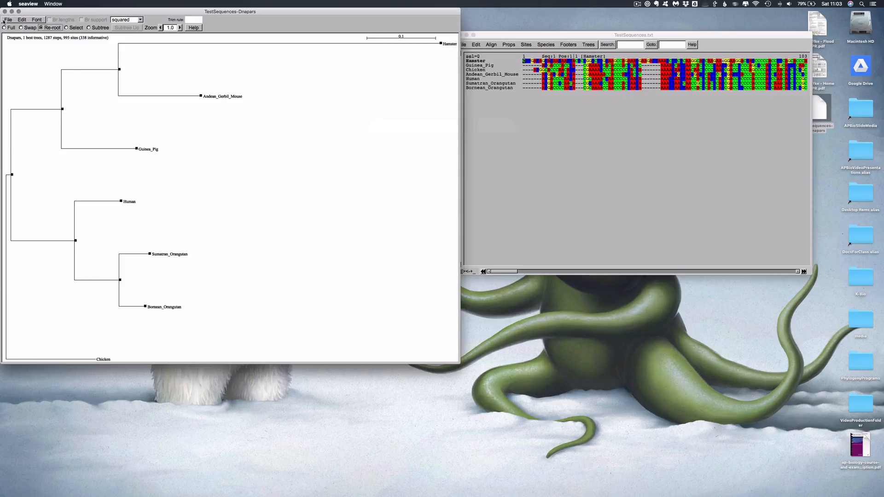
{"action": "left_click", "coordinate": [8, 19]}
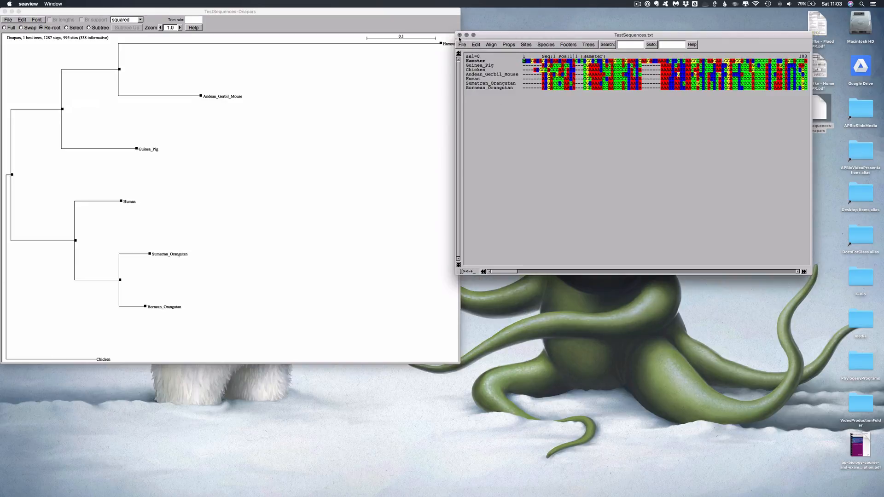
Step: Close the alignment without saving its changes, leaving only Finder on screen
{"action": "left_click", "coordinate": [460, 35]}
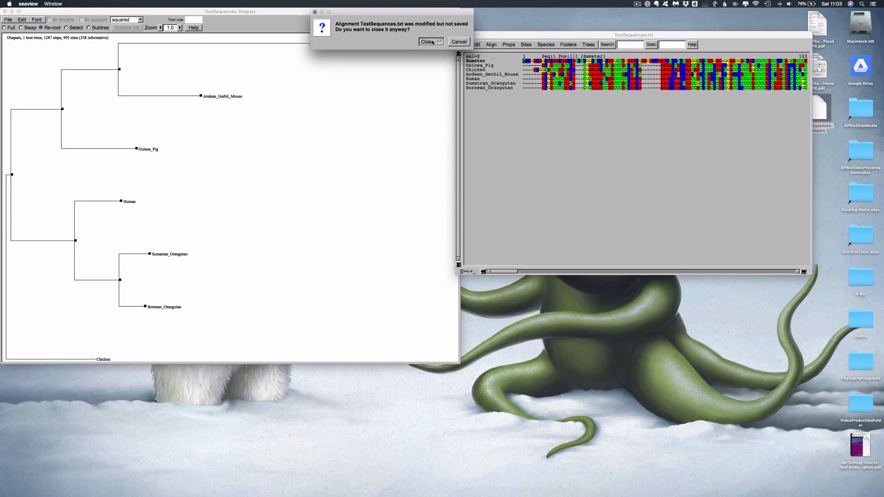
{"action": "left_click", "coordinate": [430, 41]}
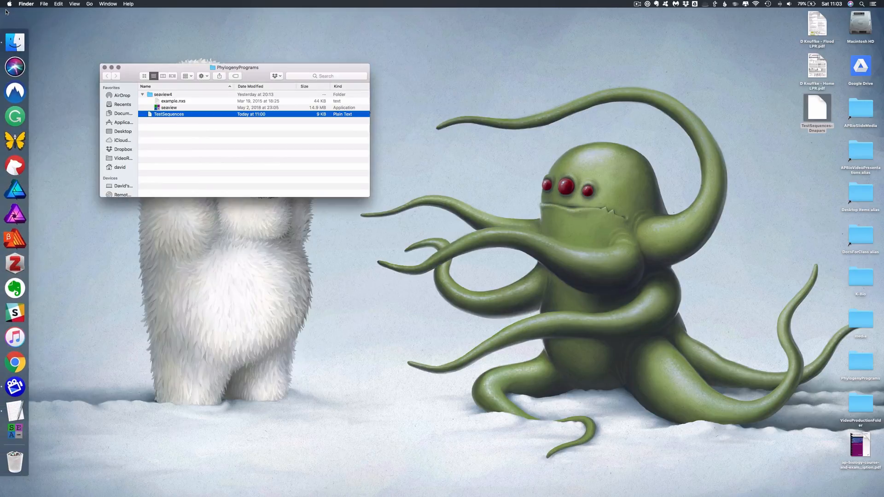